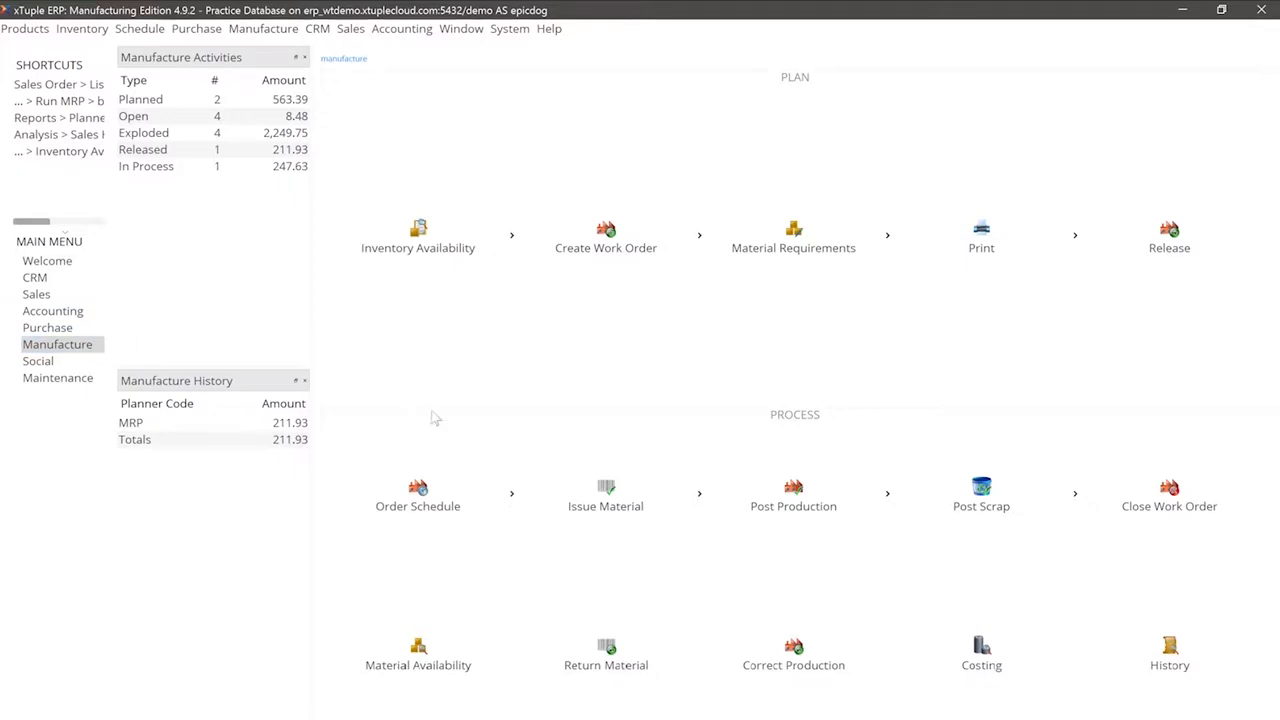
# Open work order 50399-2 for the Orange Tough Truck and select its PACKAGE operation.
pyautogui.click(417, 495)
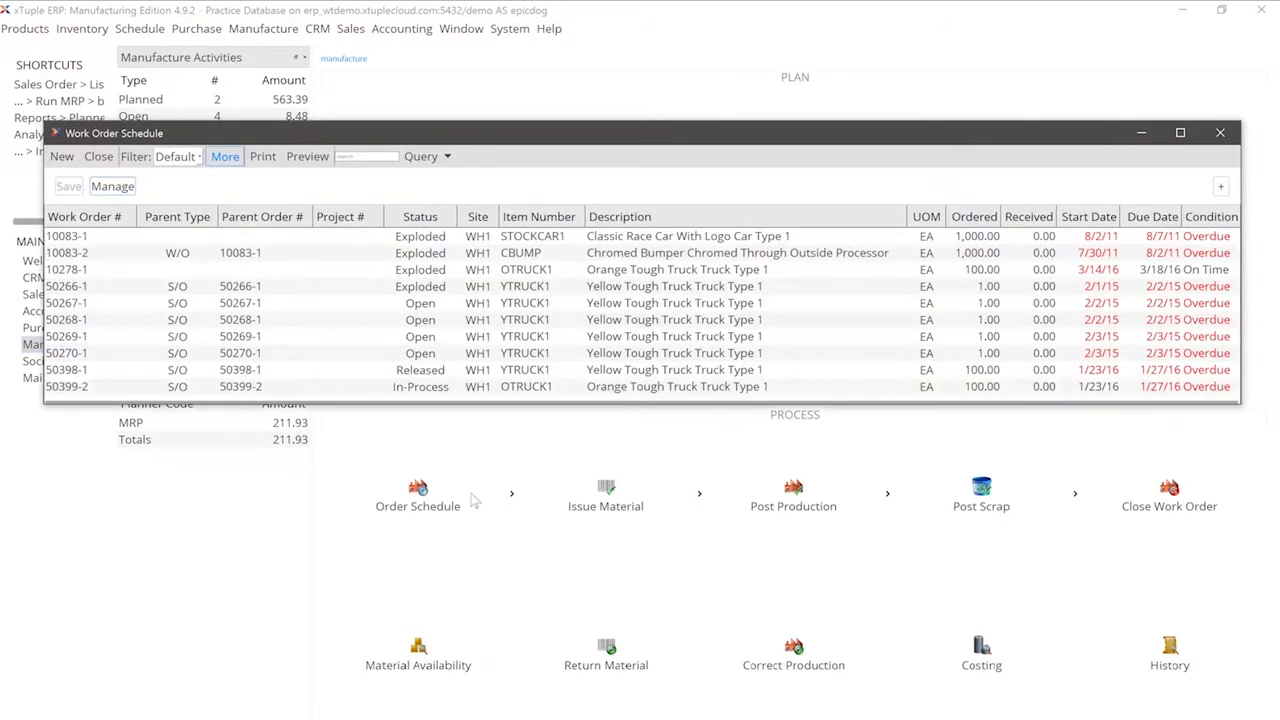
pyautogui.moveTo(440, 445)
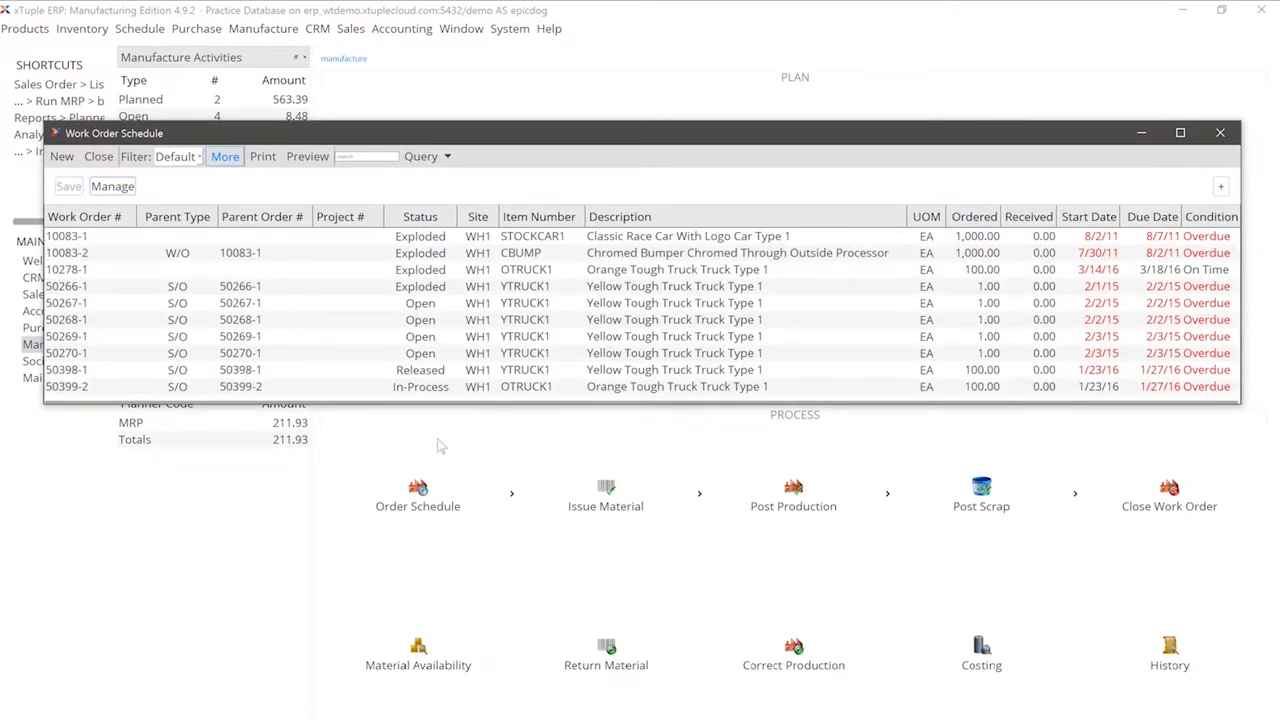
pyautogui.moveTo(345, 408)
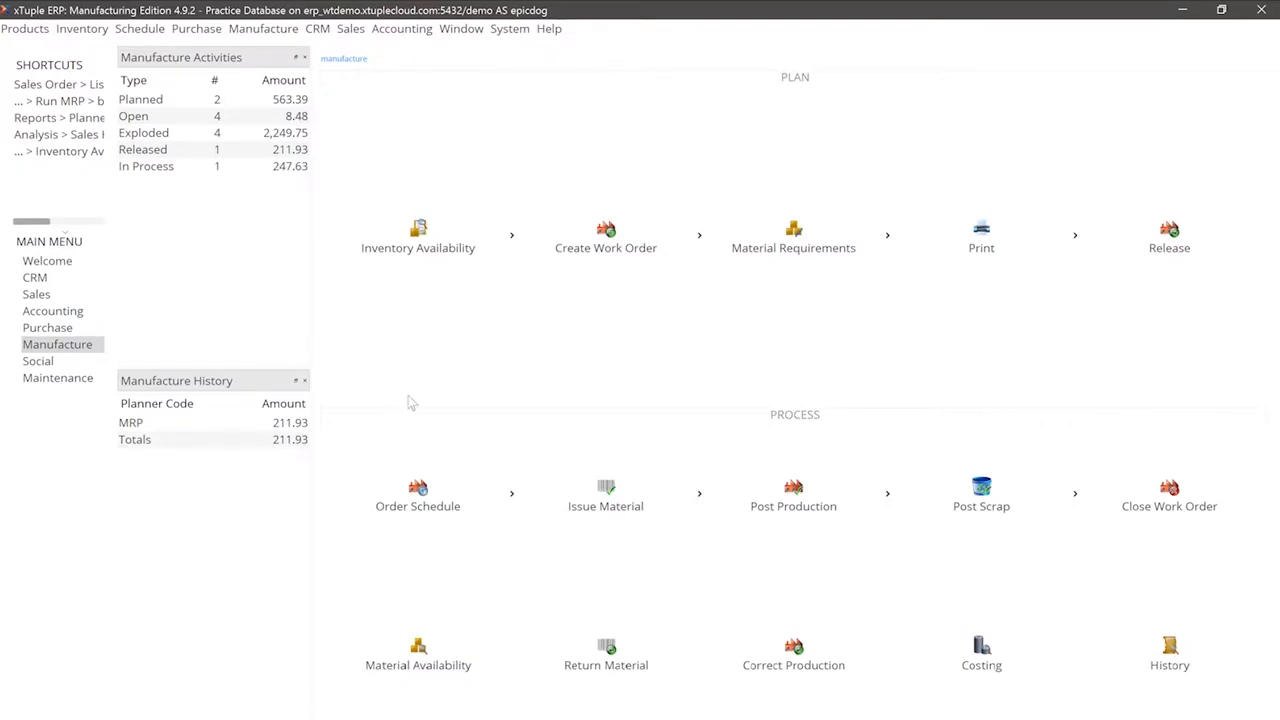
pyautogui.click(417, 495)
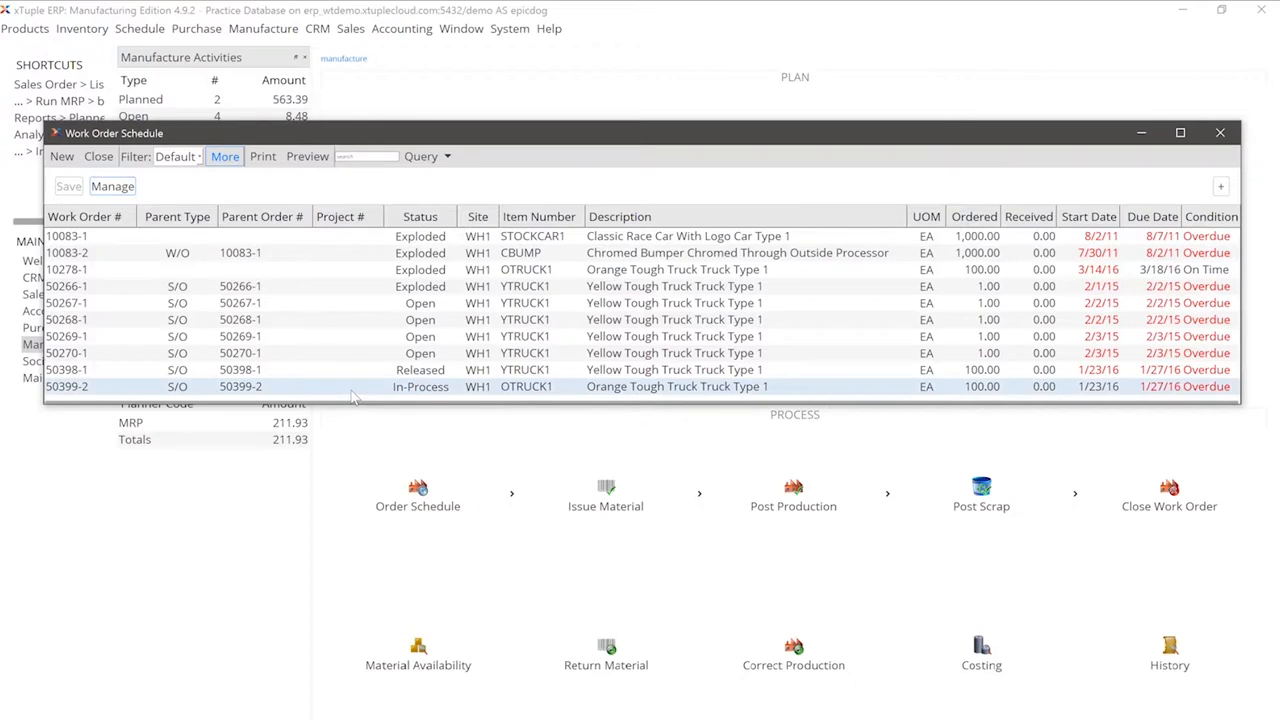
pyautogui.doubleClick(66, 386)
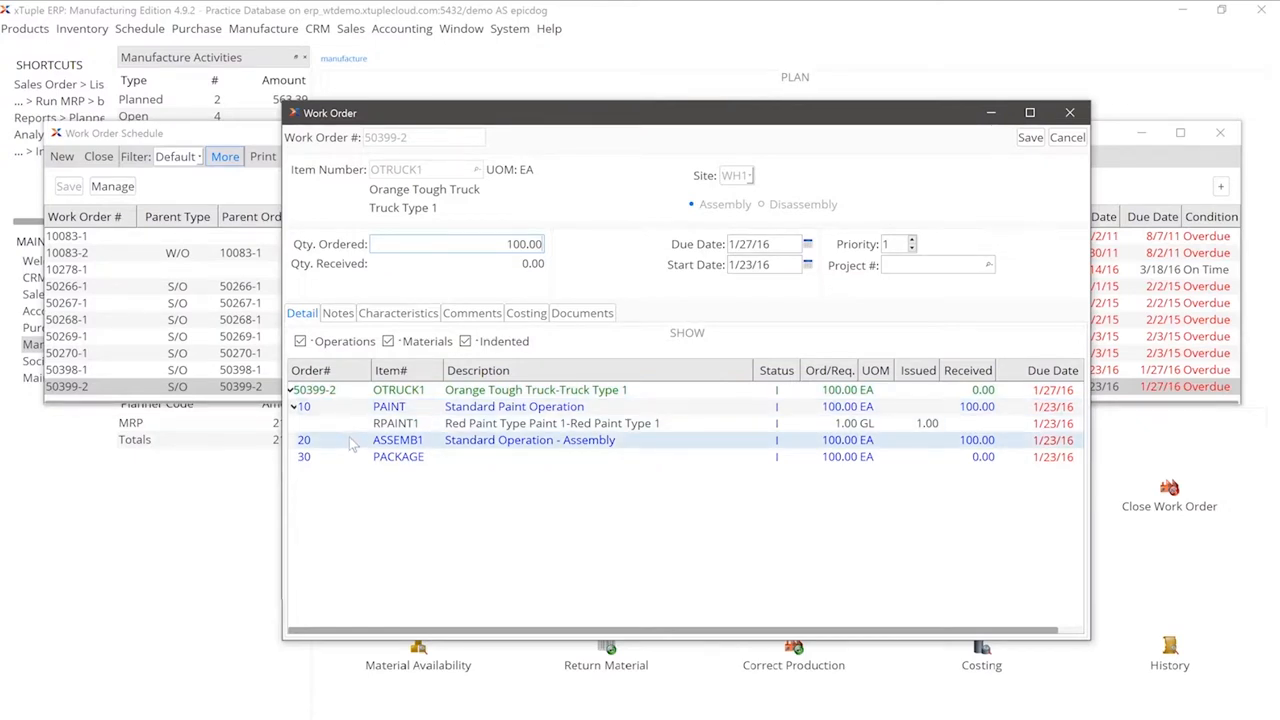
pyautogui.click(398, 456)
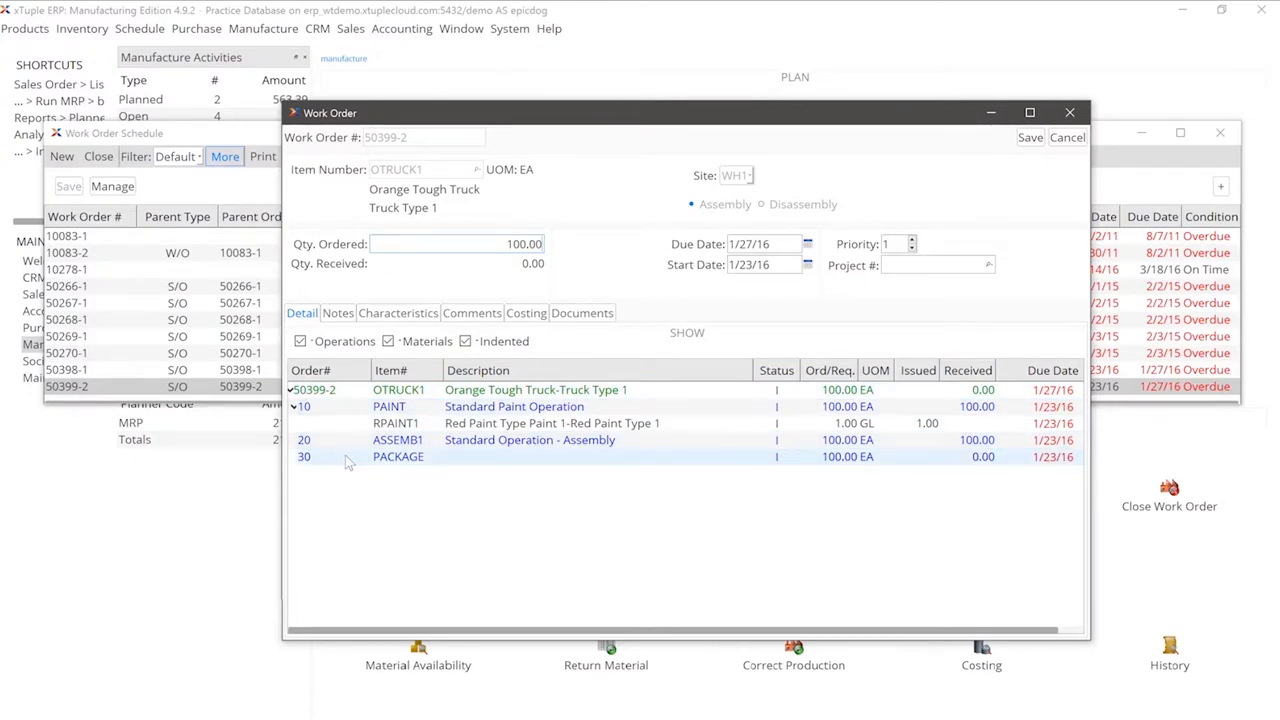